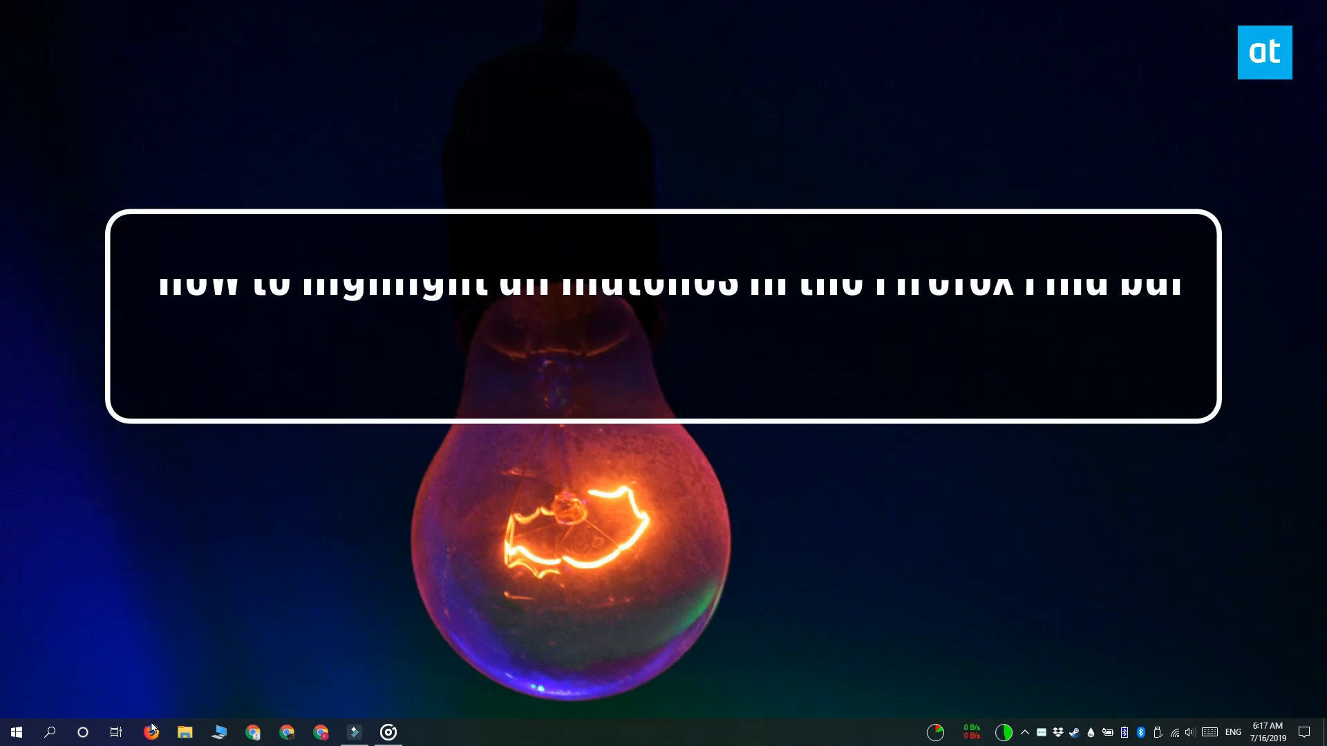
# Step: Launch Firefox to open the Action Center article and find 'windows' on the page
pyautogui.click(151, 732)
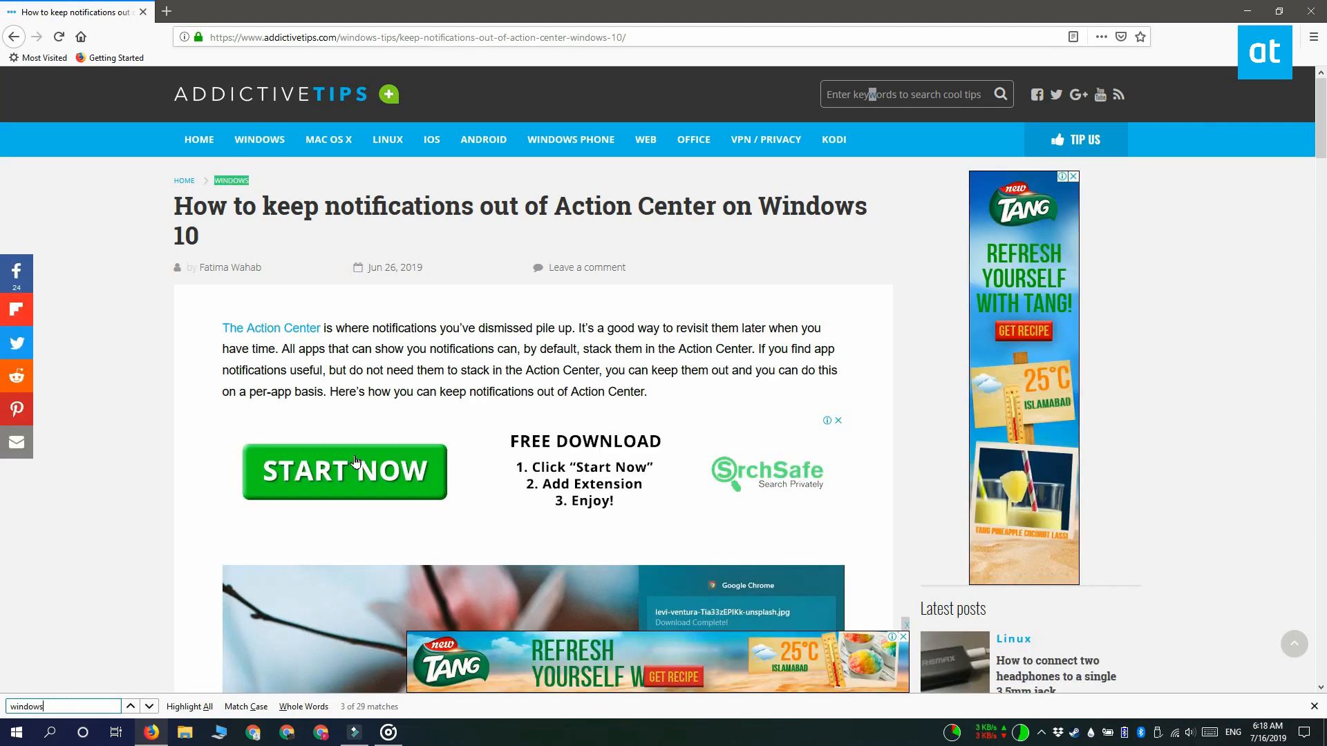
pyautogui.click(189, 706)
pyautogui.write('about')
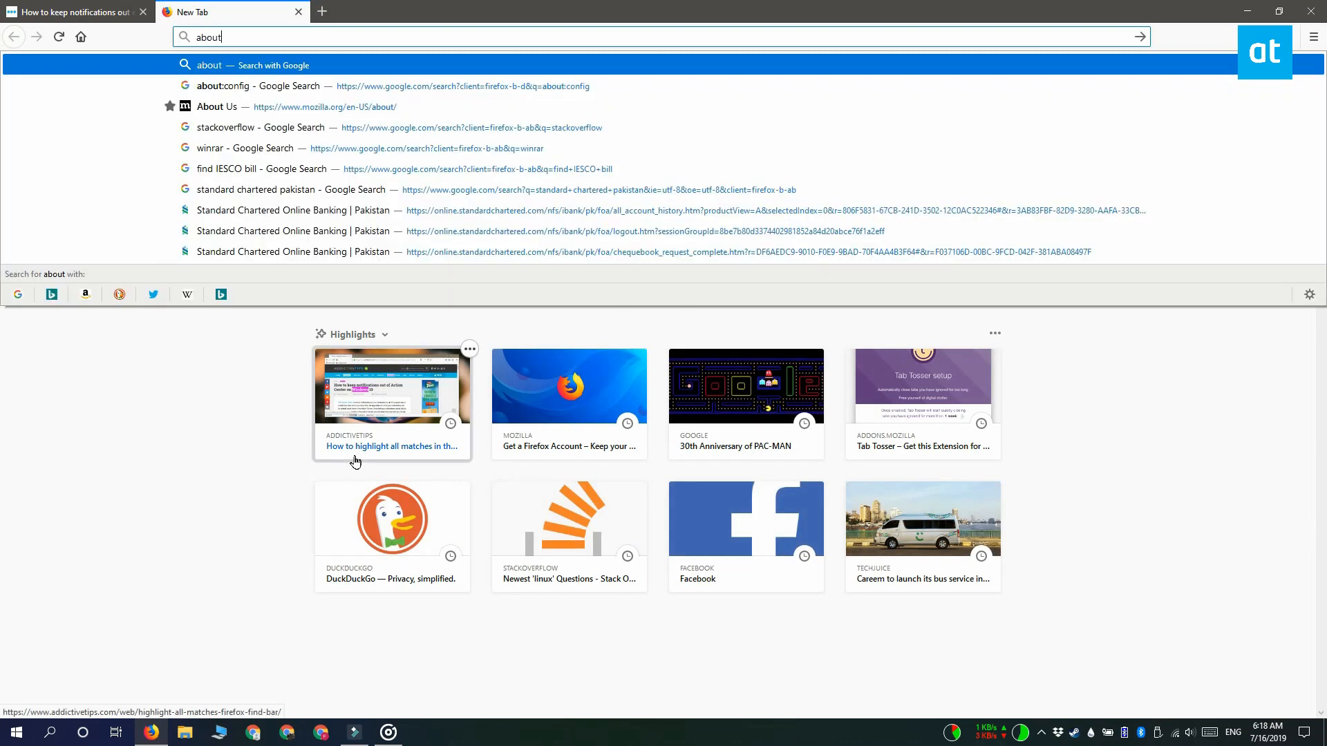
# Step: Load about:config, reaching the void-warranty caution page
pyautogui.write(':config')
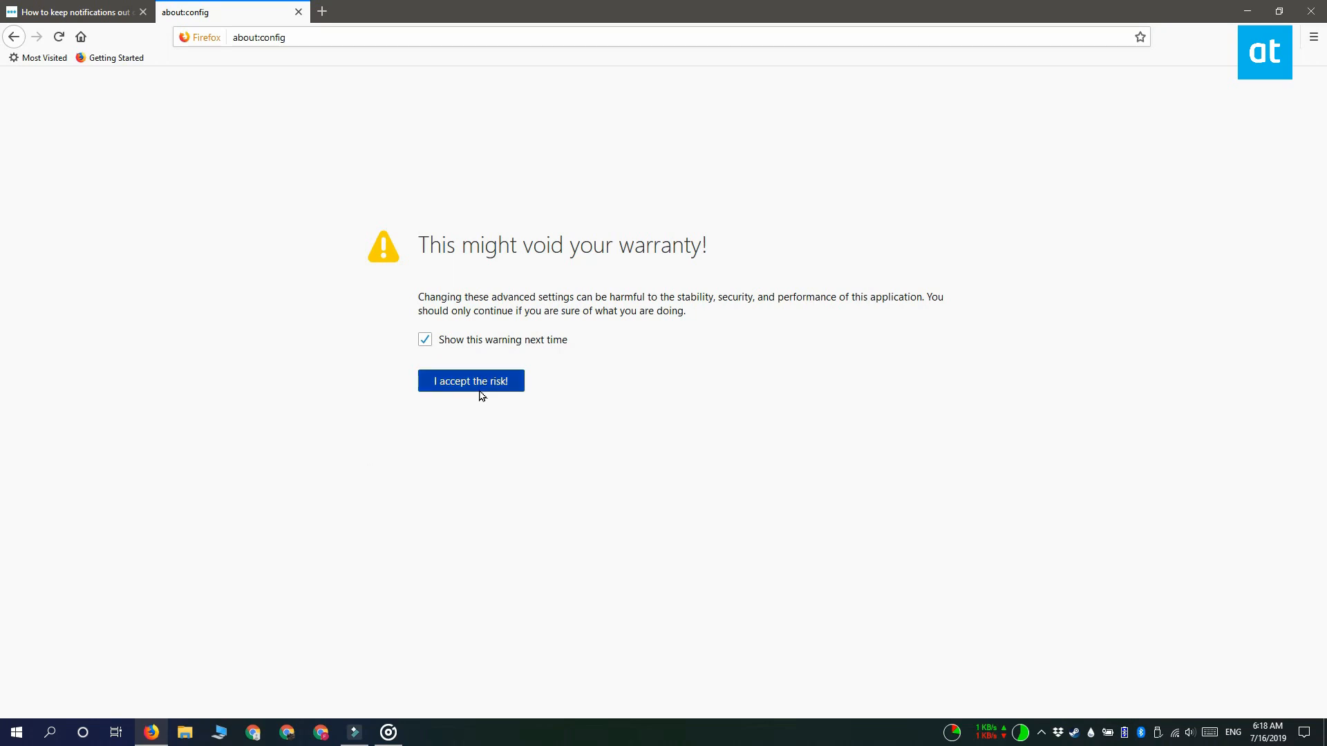
# Step: Accept the risk warning and flip findbar.highlightAll from false to true
pyautogui.click(470, 382)
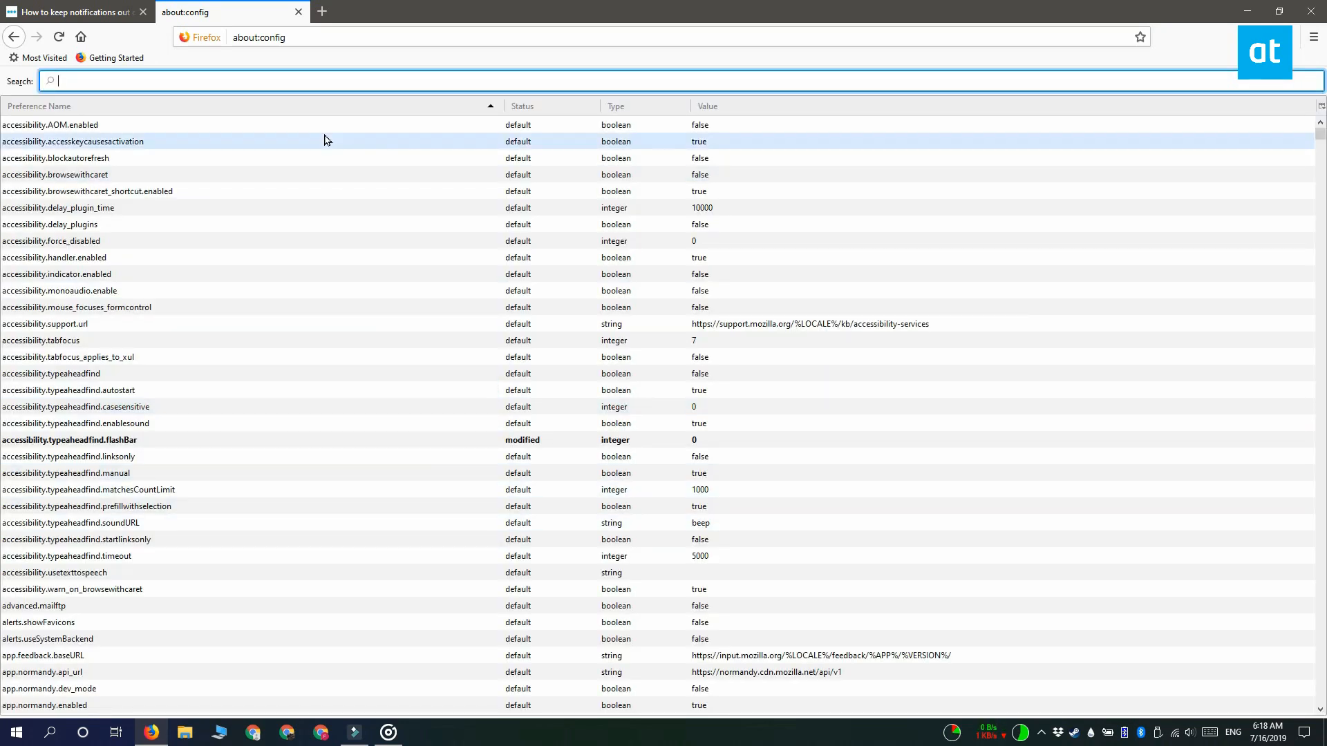
pyautogui.write('findbar.highlightAll')
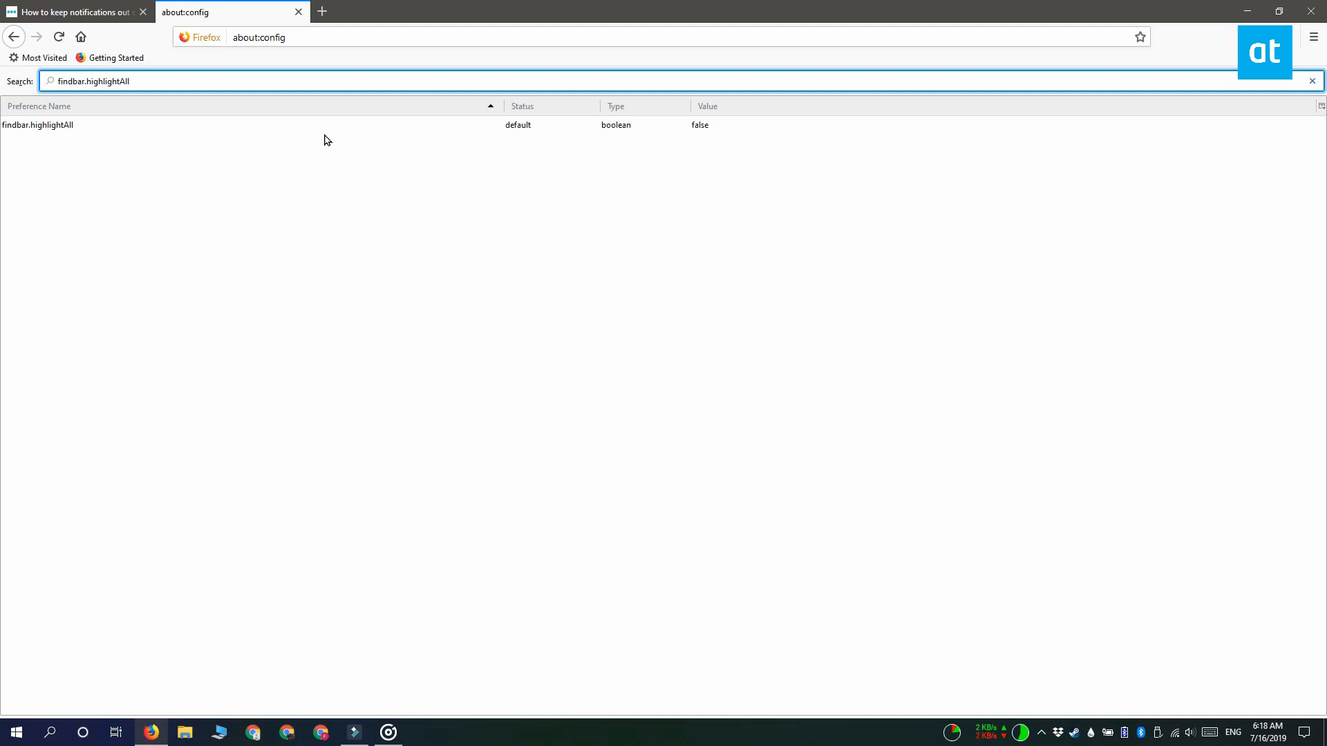
pyautogui.doubleClick(39, 125)
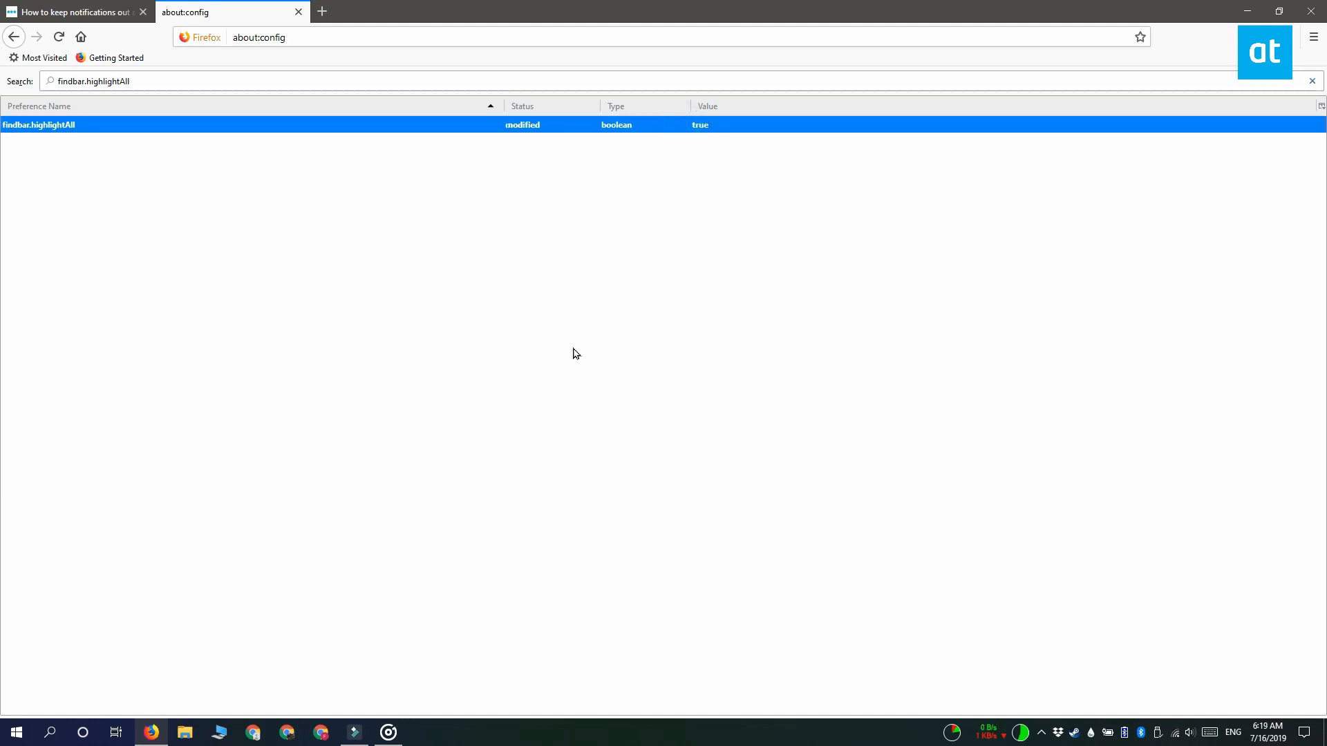
# Step: Restart Firefox, closing both open tabs and relaunching it from the taskbar
pyautogui.click(1312, 11)
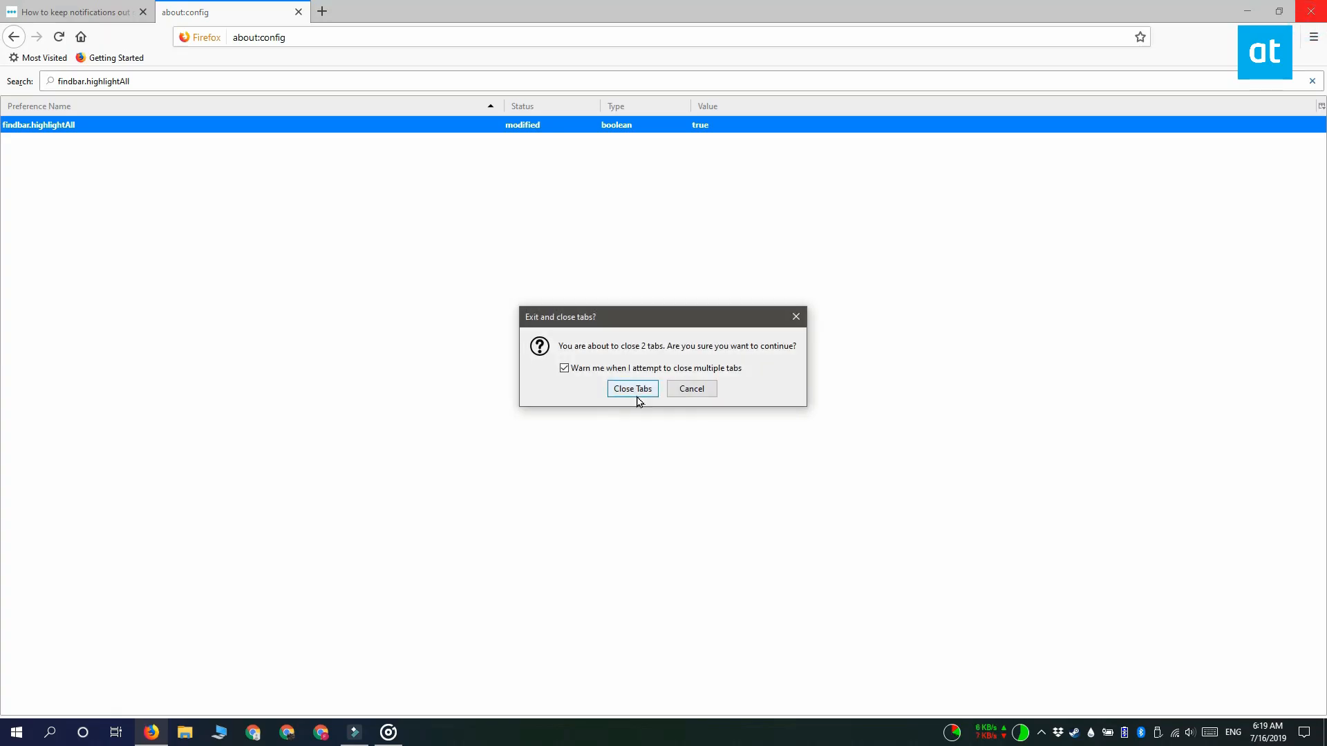
pyautogui.click(633, 389)
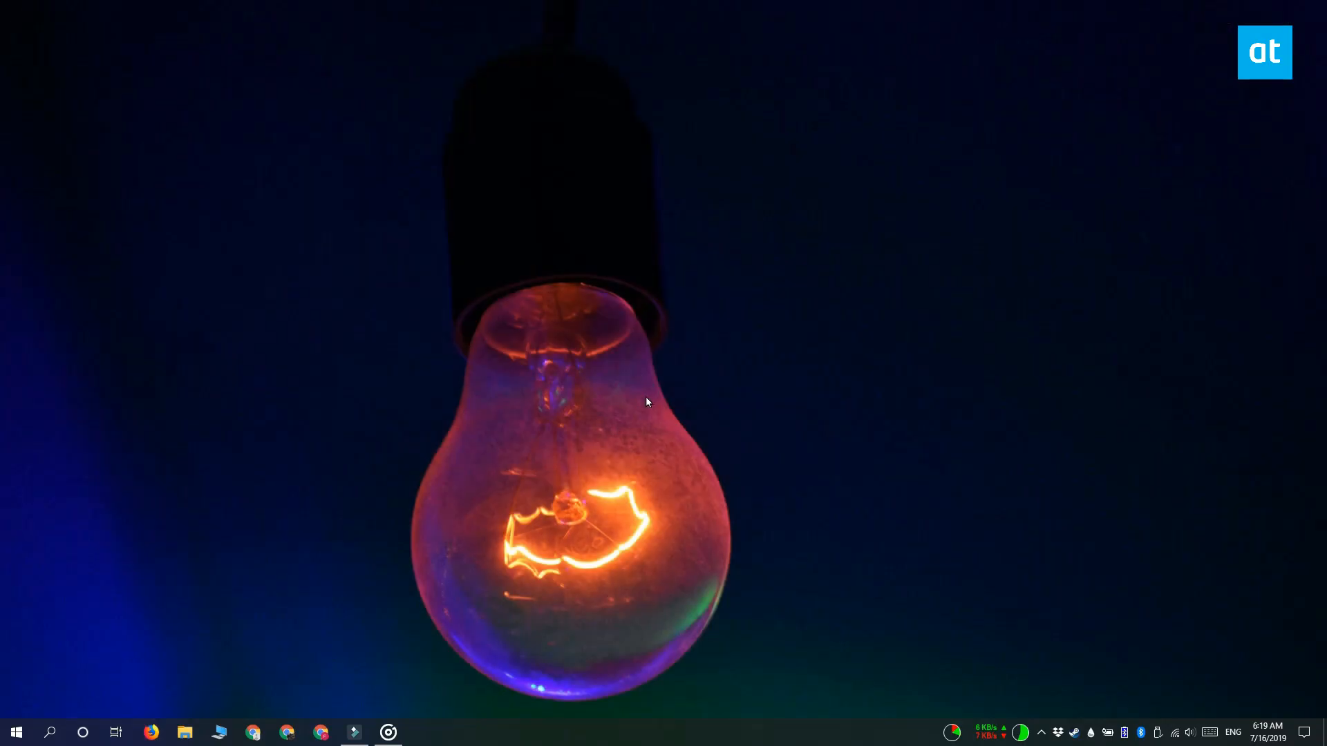
pyautogui.click(151, 733)
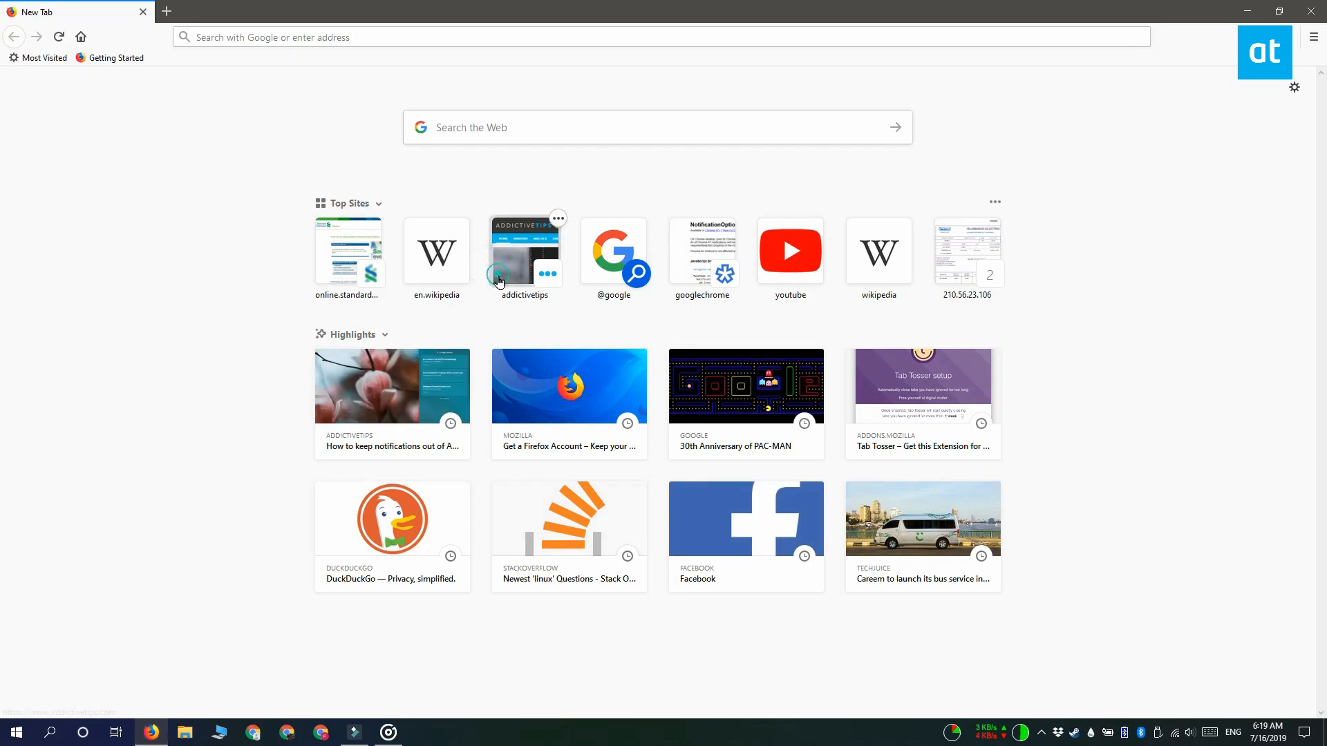
# Step: Visit the AddictiveTips homepage and find 'wind', now highlighting all 40 matches
pyautogui.click(526, 252)
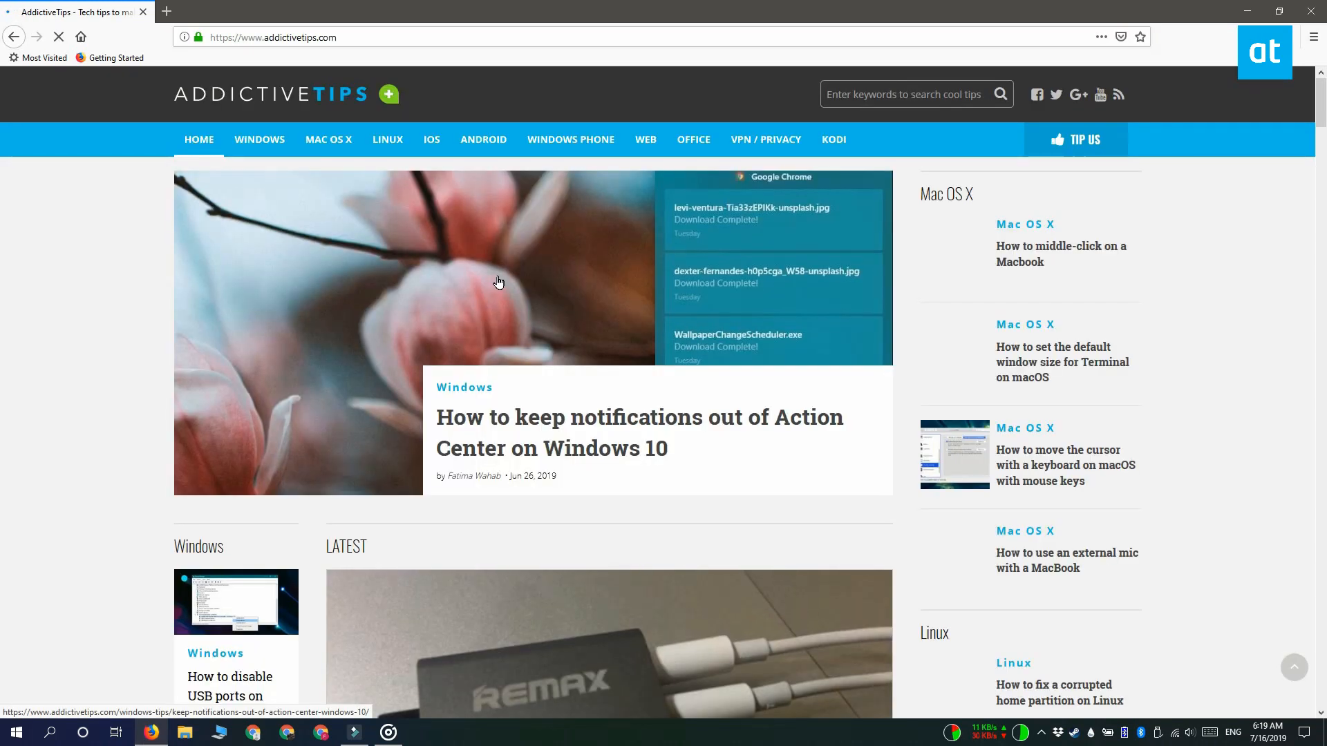
pyautogui.write('wind')
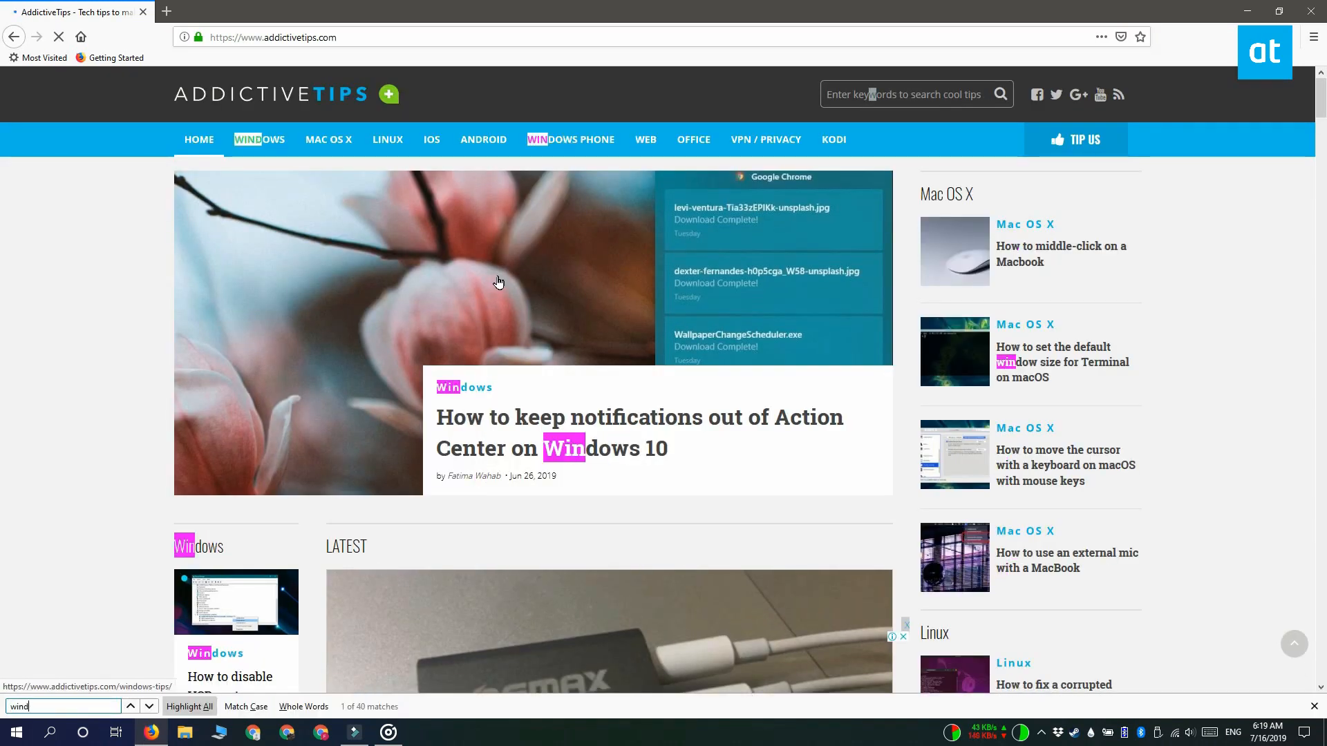